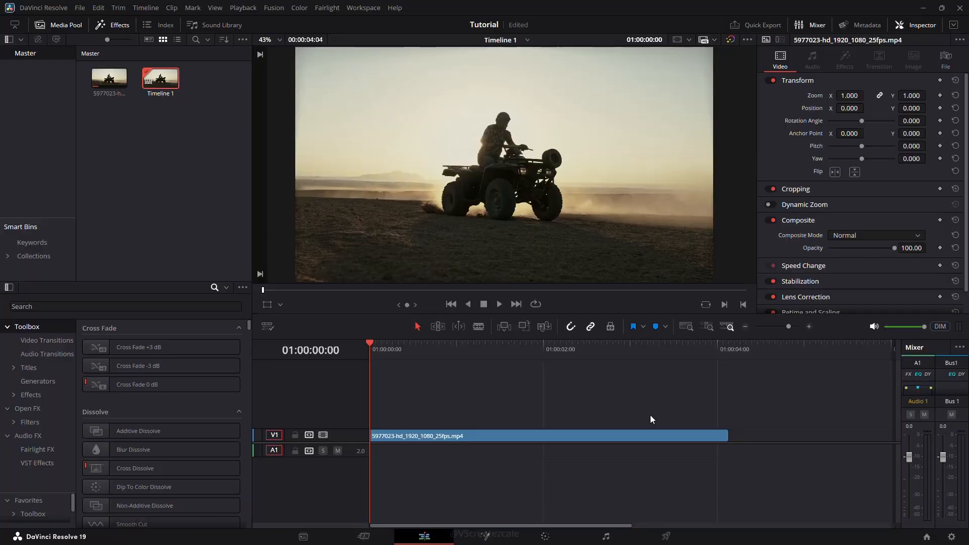
Blade the ATV clip into two pieces at 01:00:01:15
left_click(610, 343)
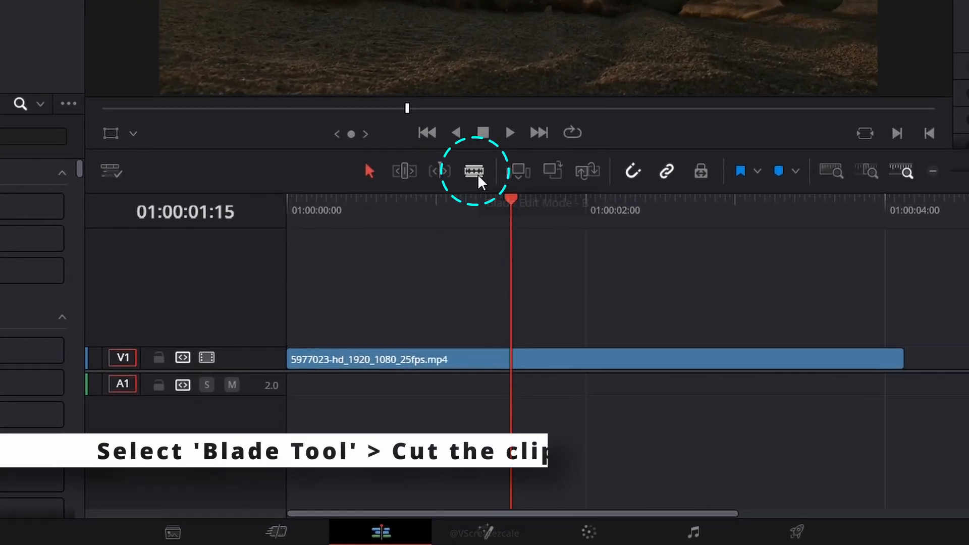
left_click(473, 171)
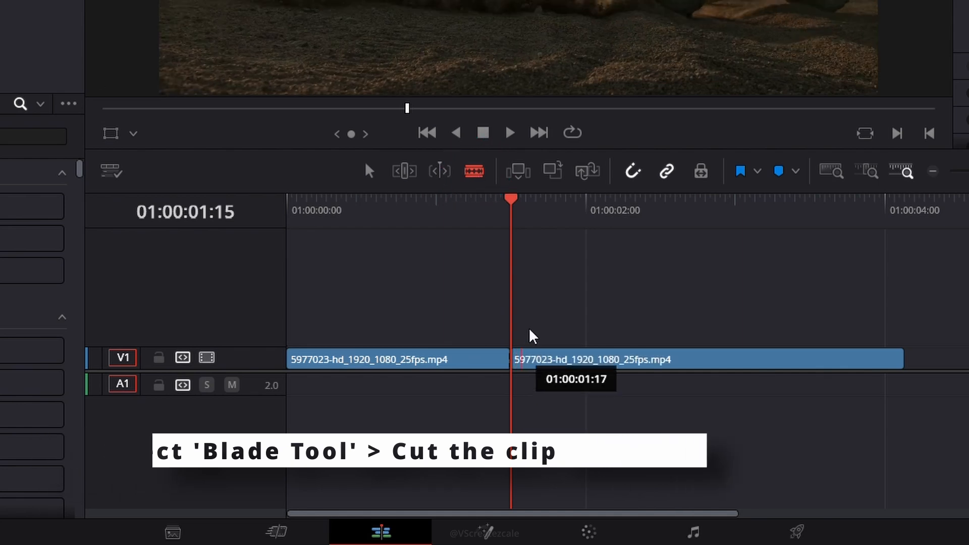
left_click(511, 359)
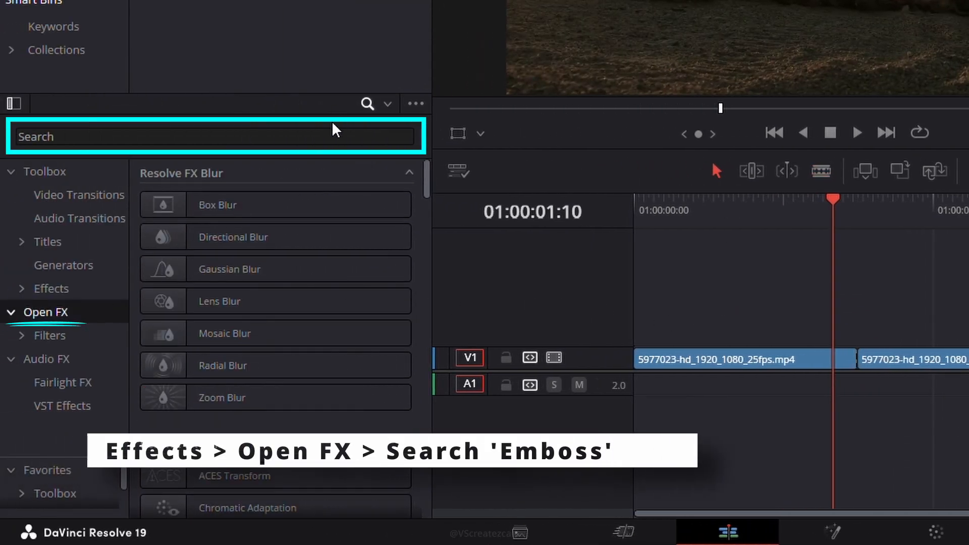
Search the Open FX effects for 'em' to find Emboss
type("em")
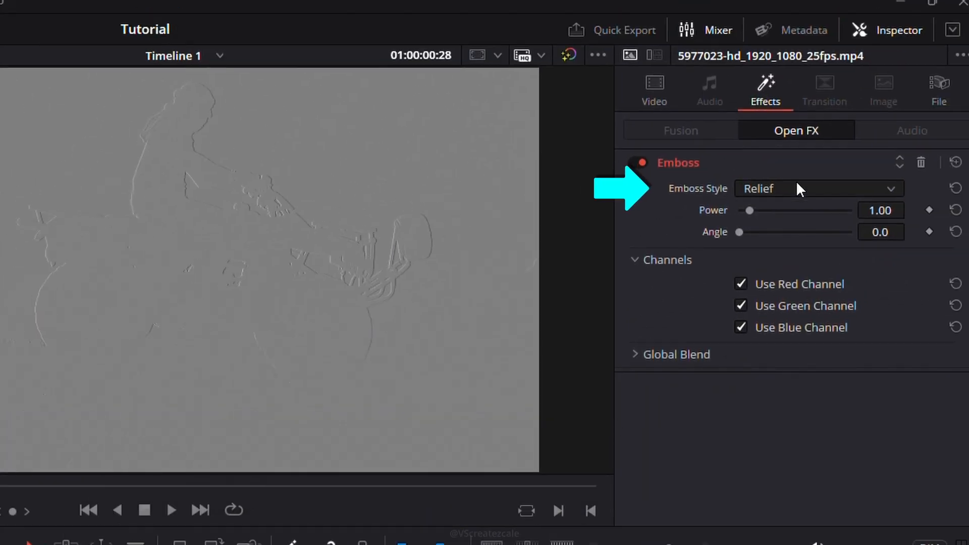
Set the Emboss style to Sobel and Global Blend to about 0.81
left_click(816, 188)
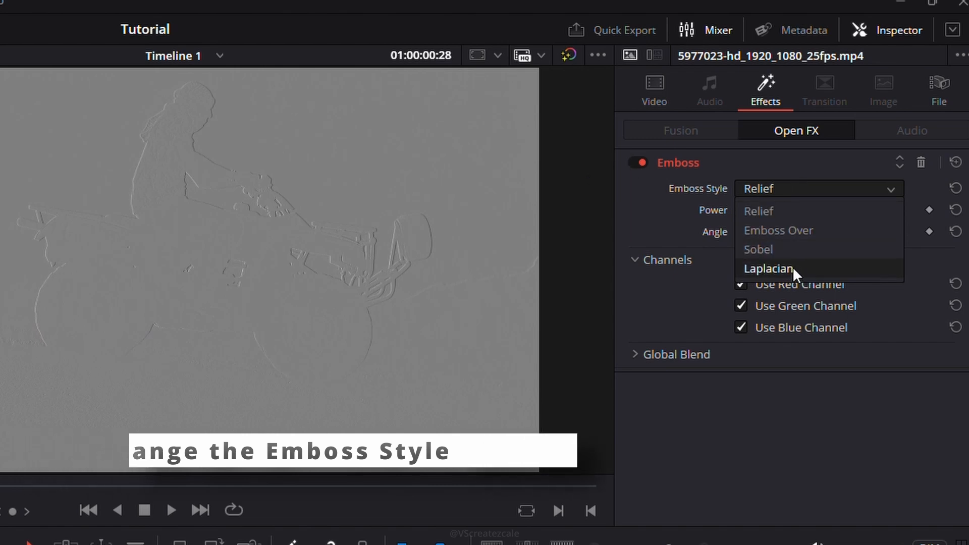
left_click(757, 249)
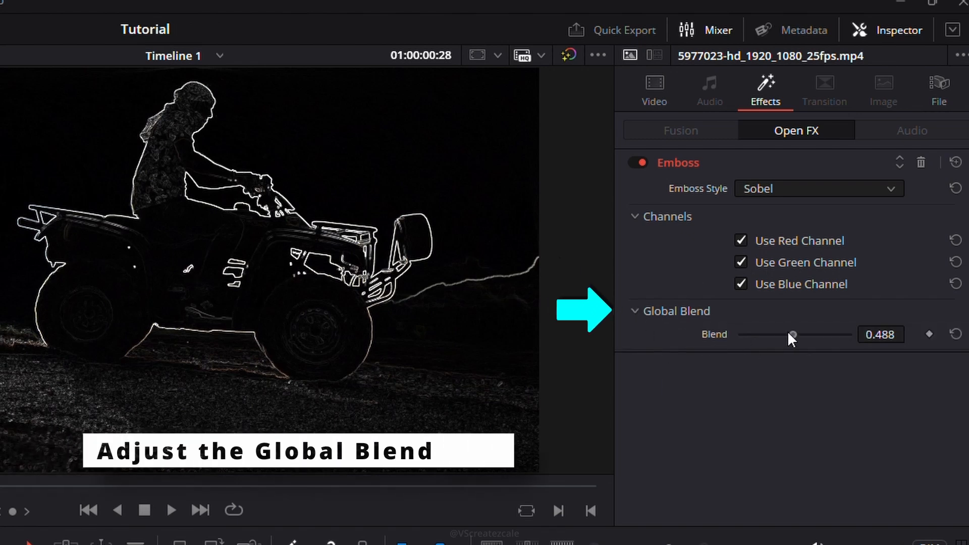
left_click_drag(793, 334, 831, 334)
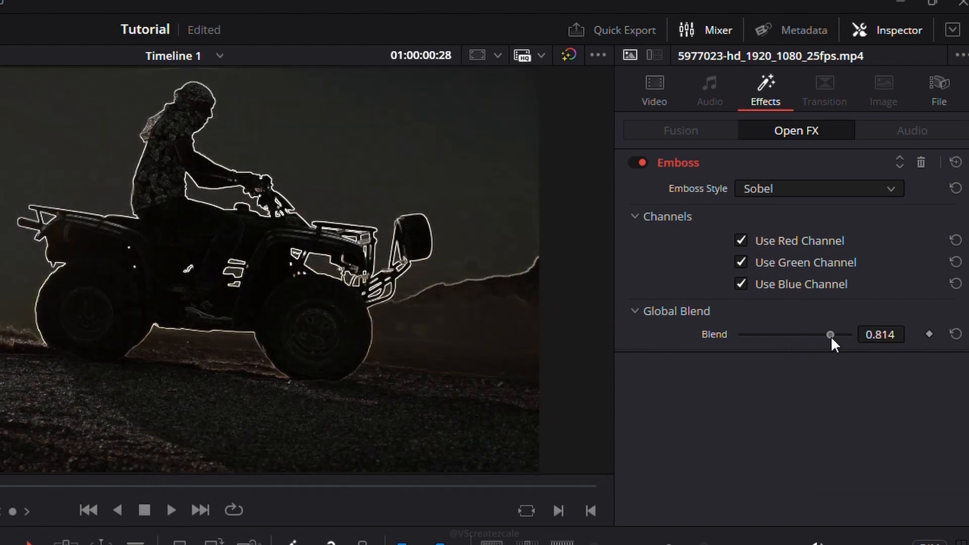
left_click_drag(830, 334, 851, 334)
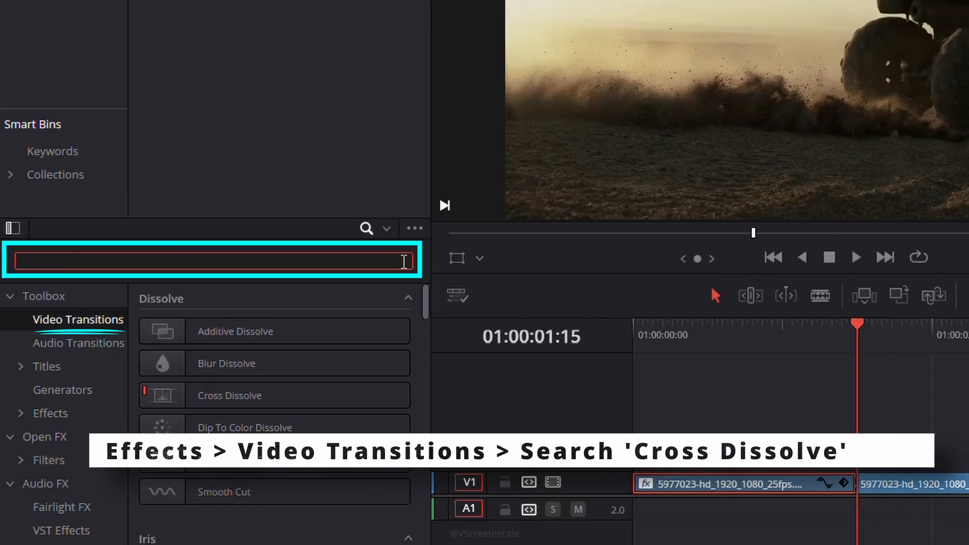
Search 'cro' and drop Cross Dissolve onto the cut between both clips
type("c")
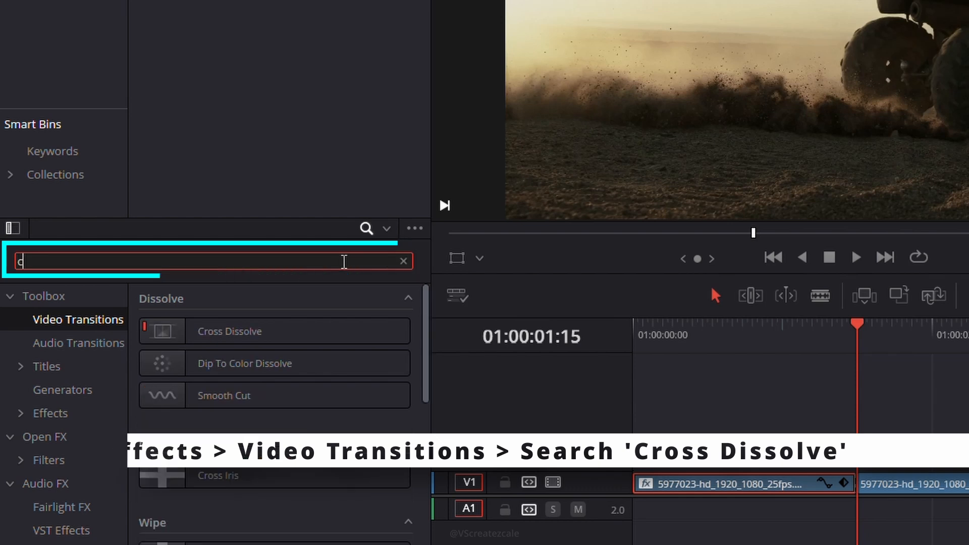
type("ro")
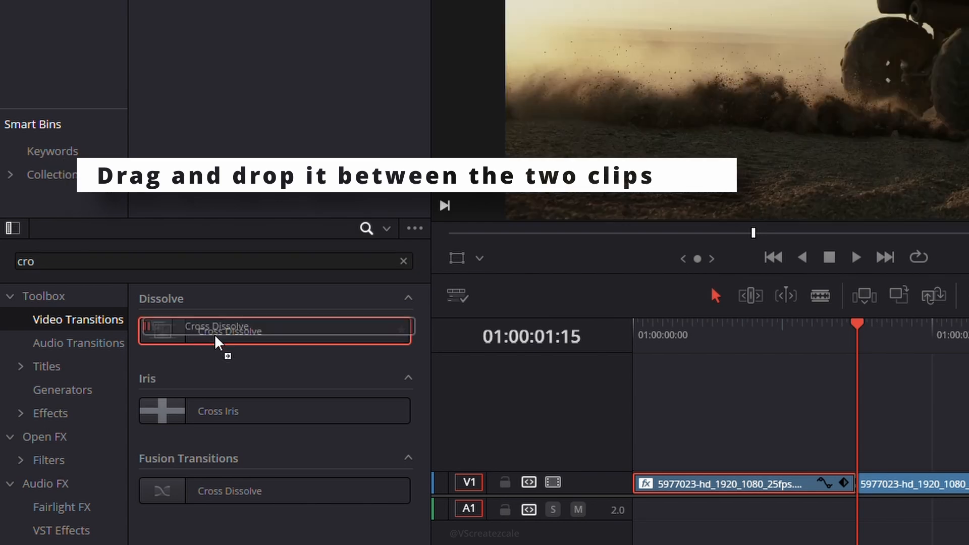
left_click_drag(216, 331, 864, 469)
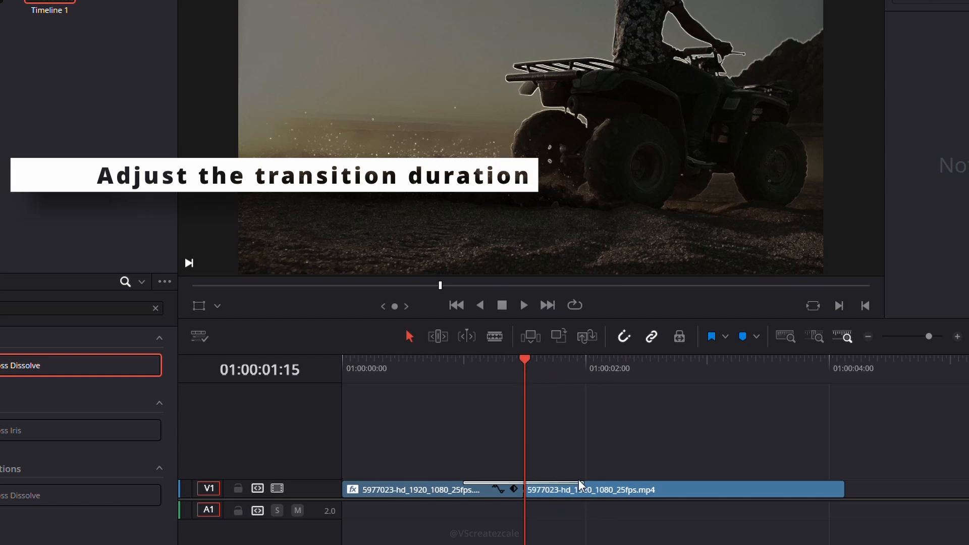
Drag the transition edge to shorten the dissolve to 16 frames
left_click_drag(581, 485, 546, 485)
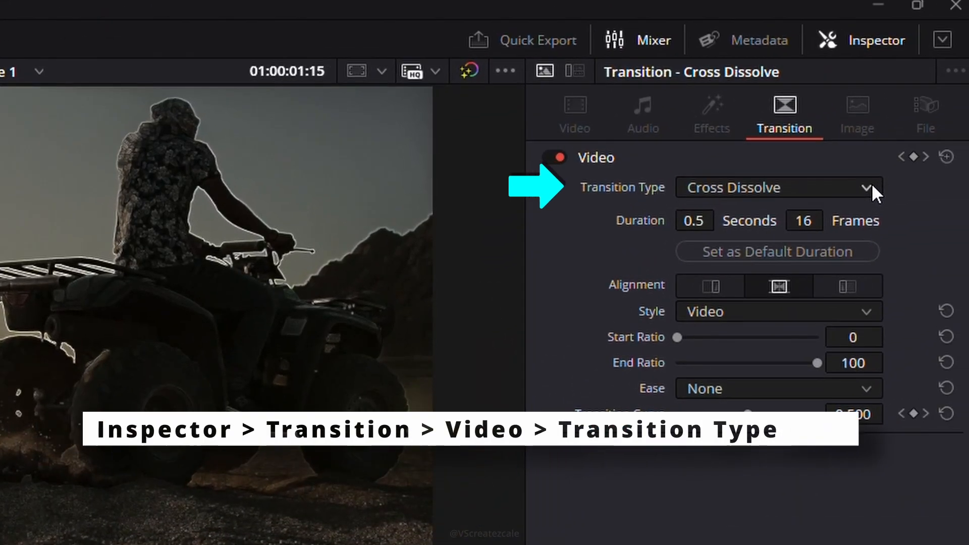
Switch the transition type from Cross Dissolve to Center Wipe
left_click(778, 187)
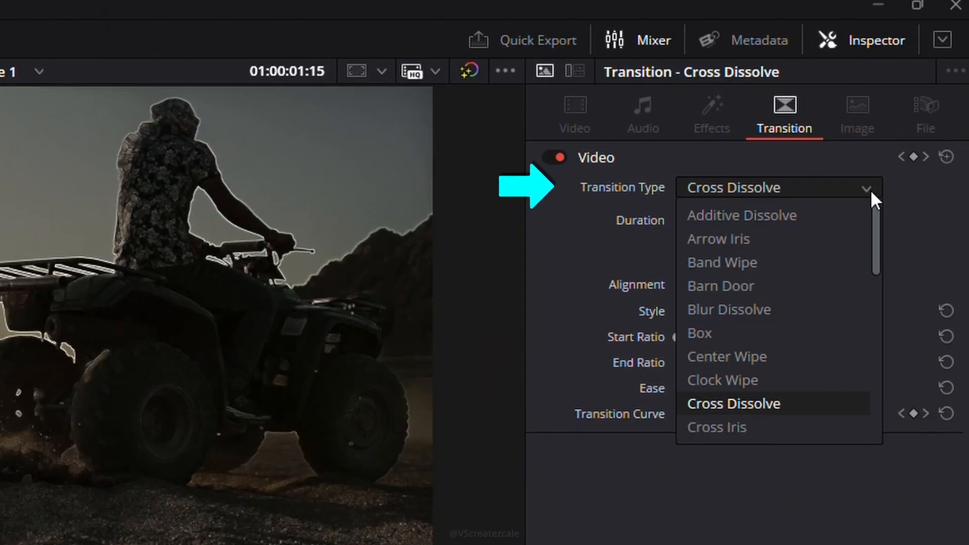
left_click(726, 356)
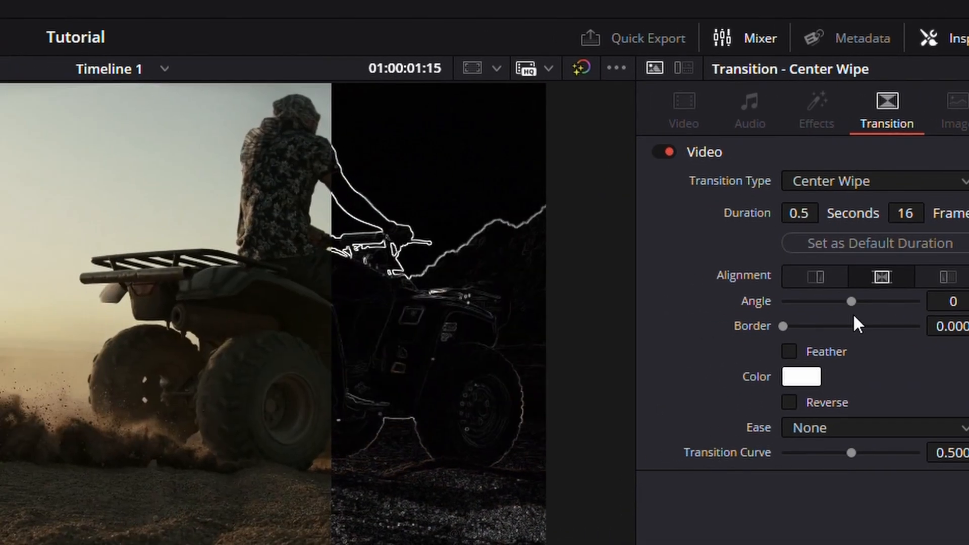